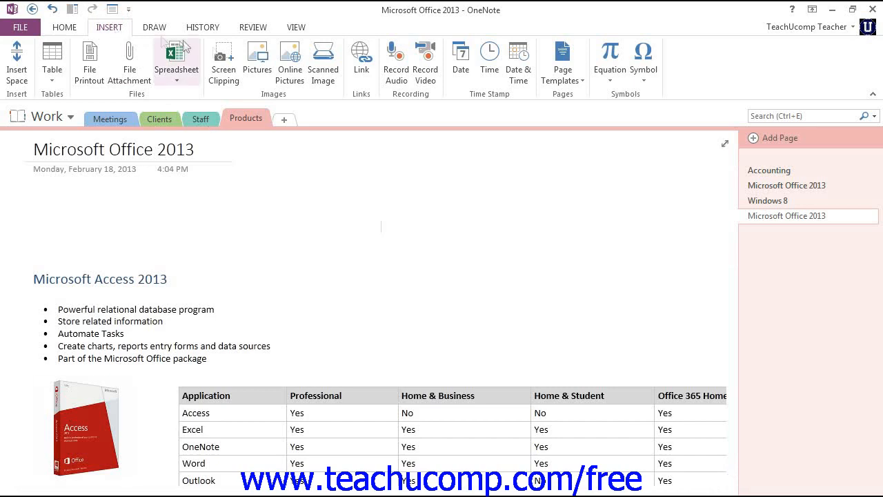
Step: Bring up the Insert Picture dialog from the Insert ribbon
{"action": "left_click", "coordinate": [257, 55]}
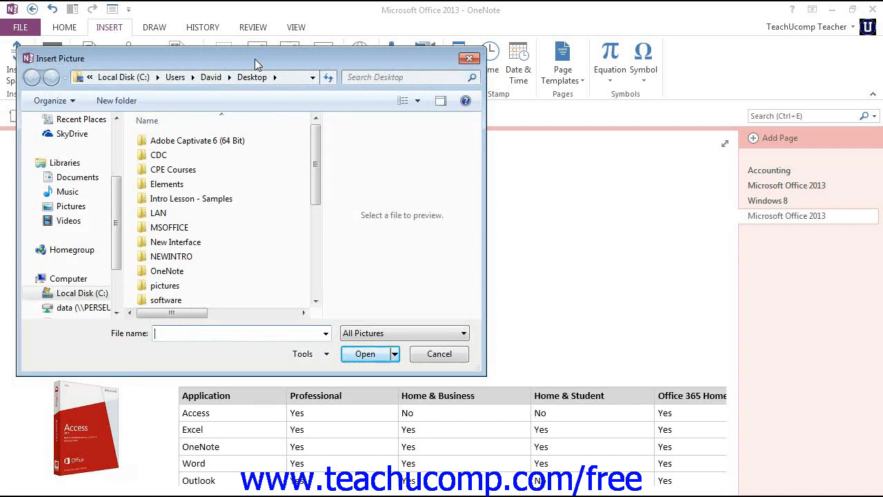
{"action": "mouse_move", "coordinate": [199, 154]}
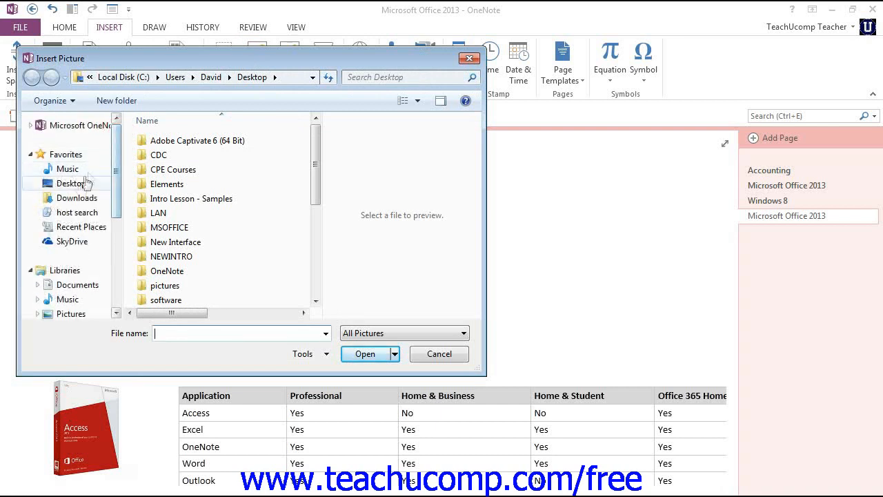
Step: Insert the TeachUcomp logo file from the Desktop folder onto the page
{"action": "left_click", "coordinate": [70, 182]}
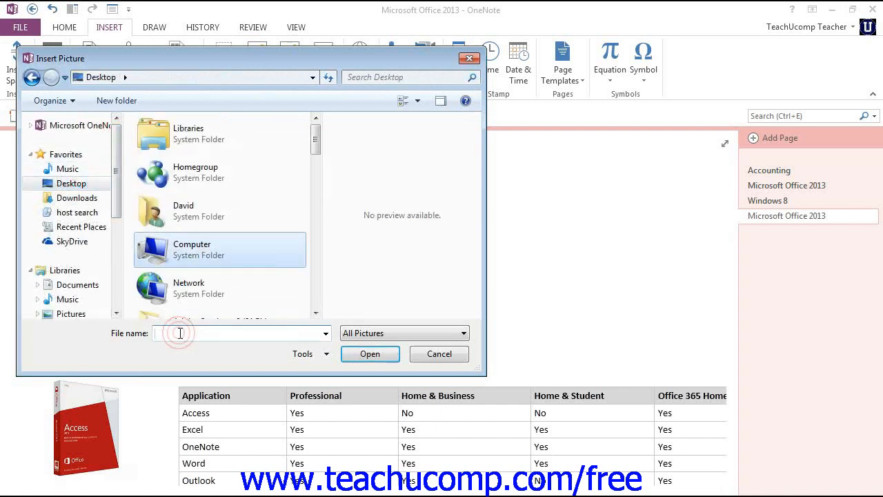
{"action": "type", "text": "LO"}
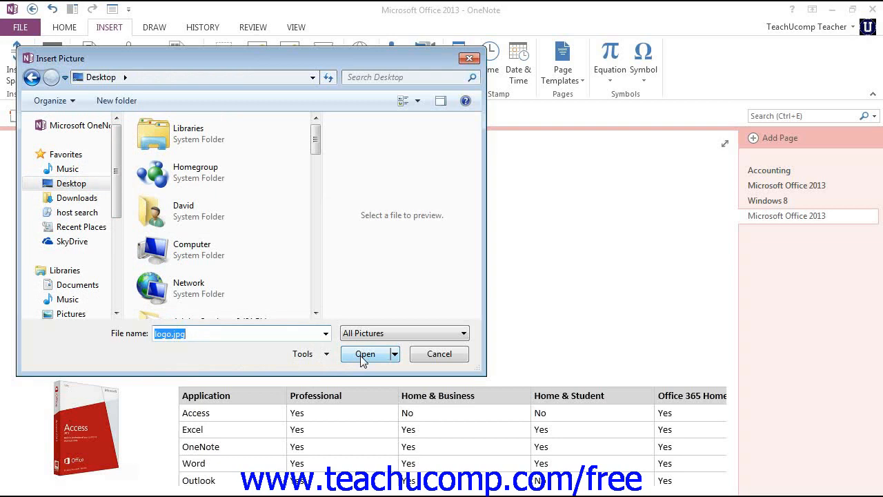
{"action": "left_click", "coordinate": [364, 354]}
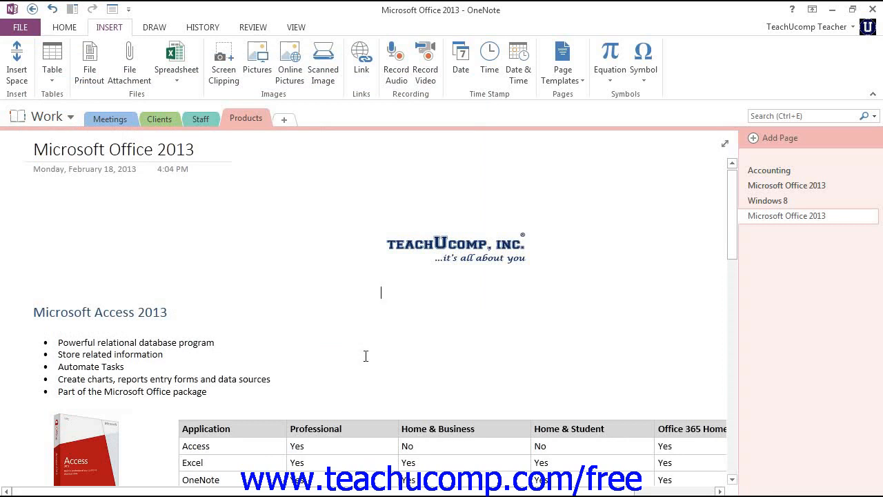
{"action": "mouse_move", "coordinate": [372, 351]}
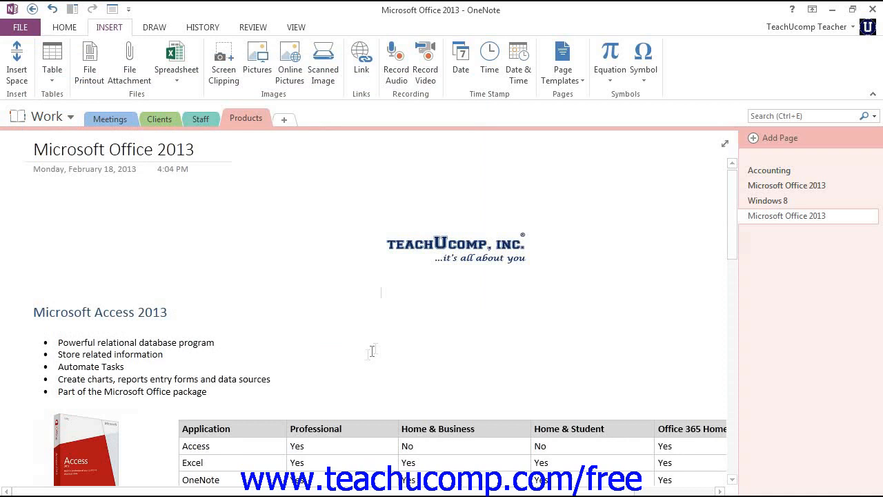
Step: Drag the logo up so it sits to the right of the page title
{"action": "left_click", "coordinate": [455, 246]}
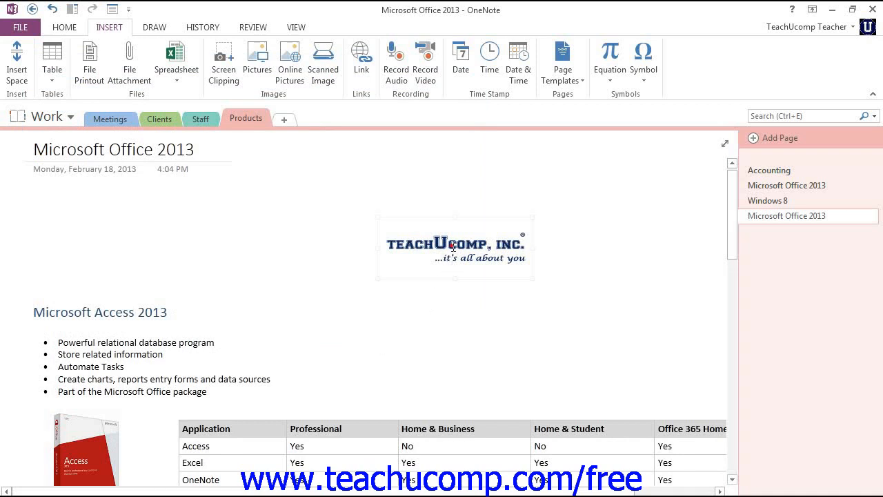
{"action": "left_click_drag", "start_coordinate": [455, 246], "coordinate": [406, 187]}
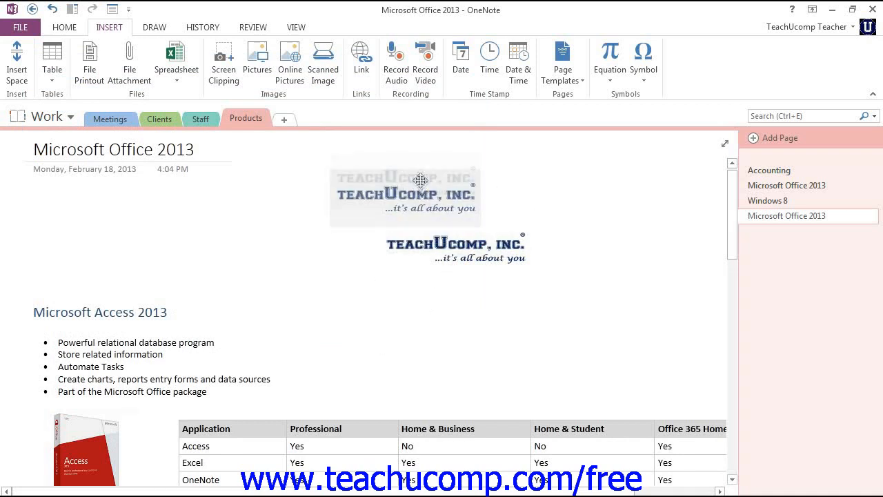
{"action": "left_click", "coordinate": [420, 180]}
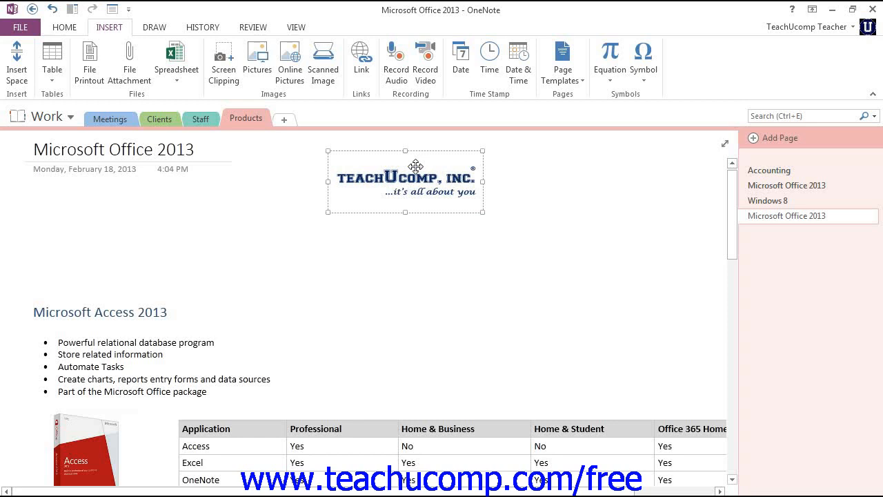
Step: Show the logo's shortcut menu to reach Set Picture as Background
{"action": "right_click", "coordinate": [415, 165]}
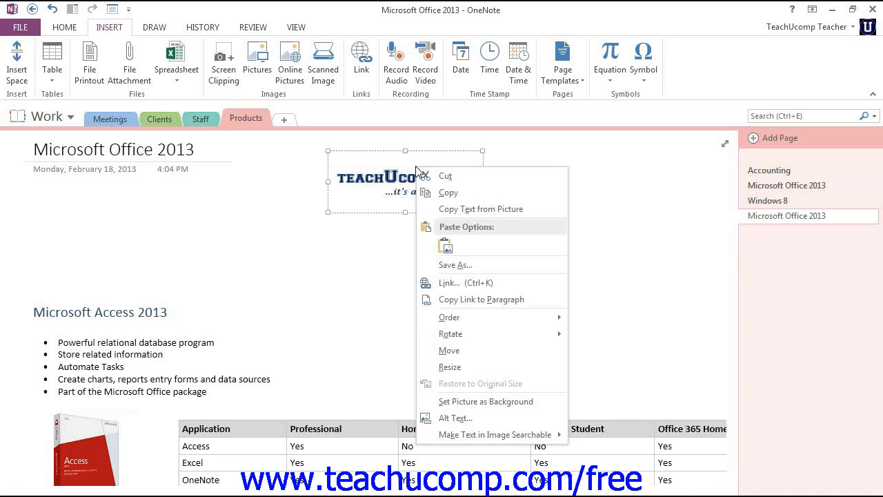
{"action": "mouse_move", "coordinate": [433, 254]}
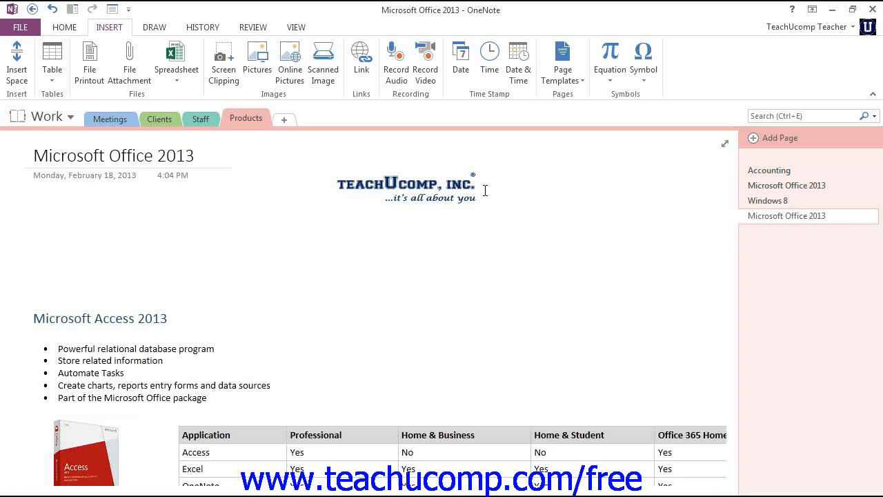
Step: Uncheck Set Picture as Background so the logo becomes an ordinary picture again
{"action": "right_click", "coordinate": [417, 186]}
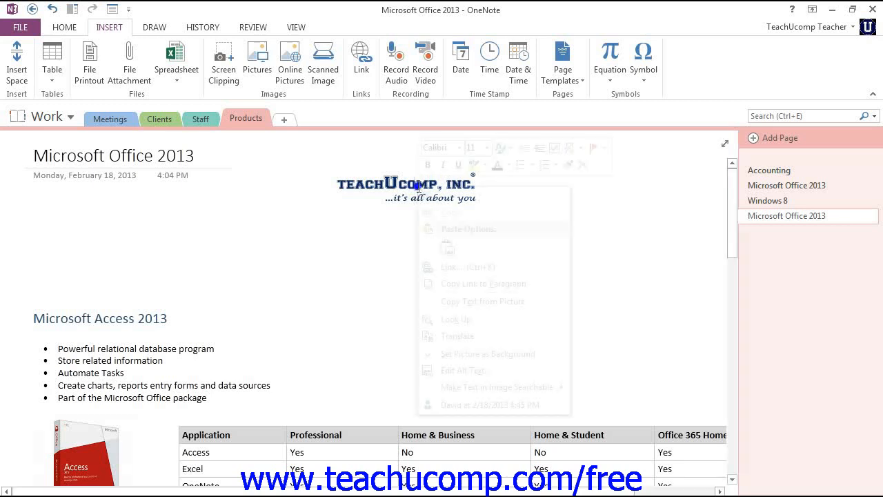
{"action": "right_click", "coordinate": [417, 186]}
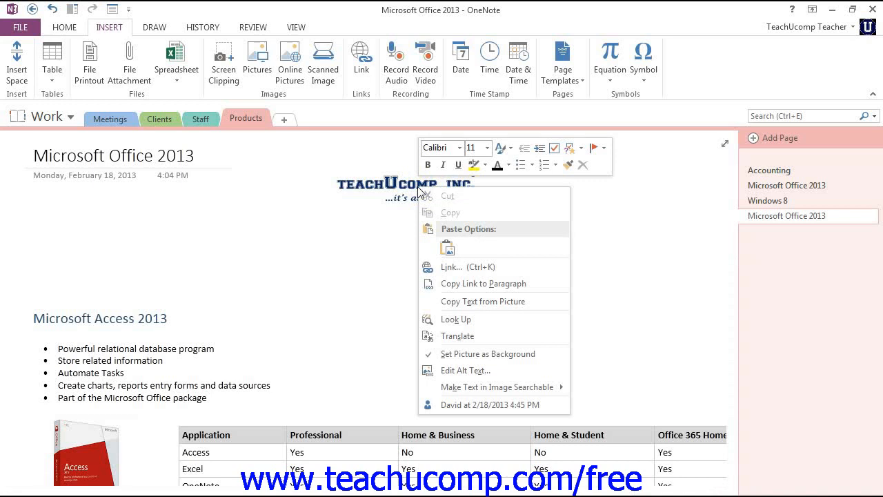
{"action": "mouse_move", "coordinate": [440, 250]}
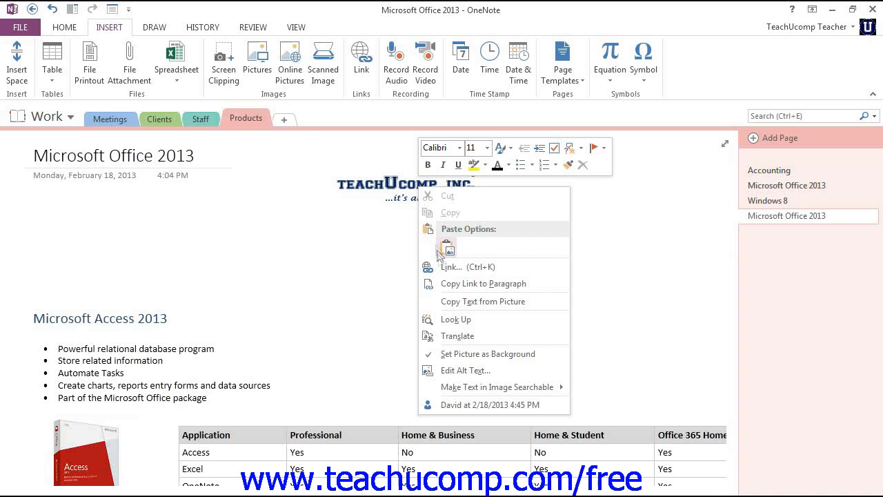
{"action": "mouse_move", "coordinate": [489, 354]}
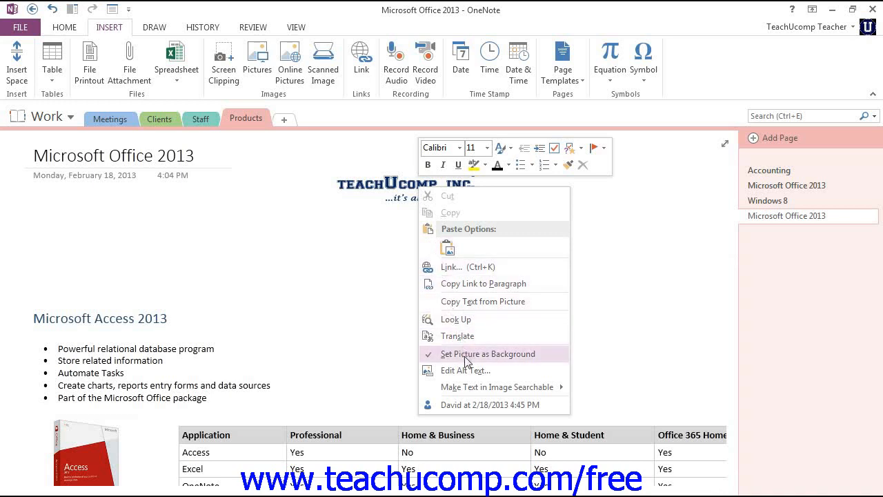
{"action": "left_click", "coordinate": [489, 353]}
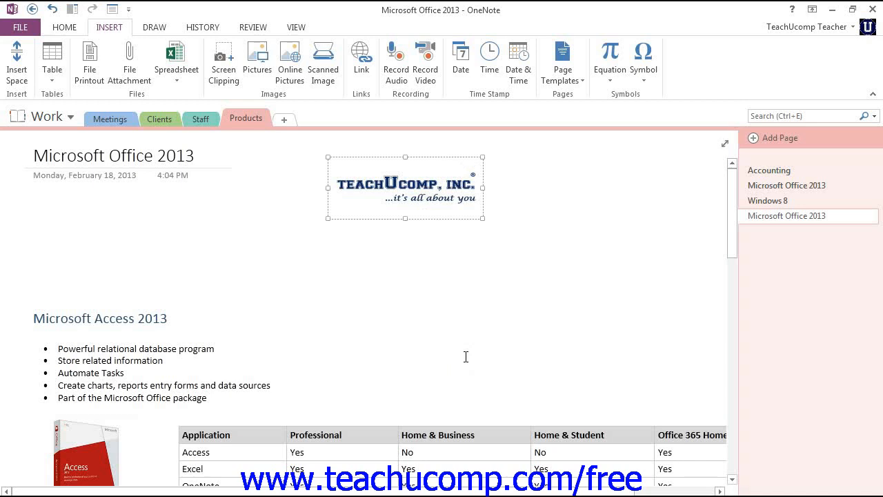